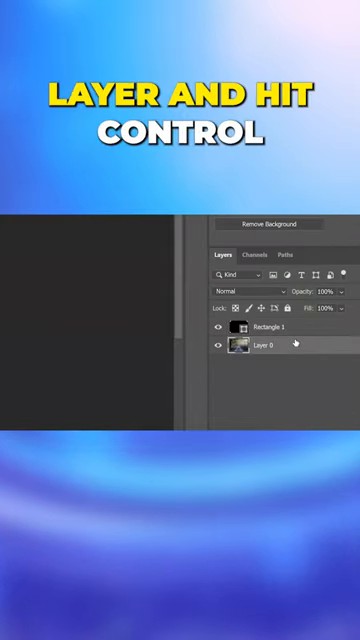
- Save the picture as 'rounded edges' with PNG chosen instead of JPEG as the format
key("ctrl+j")
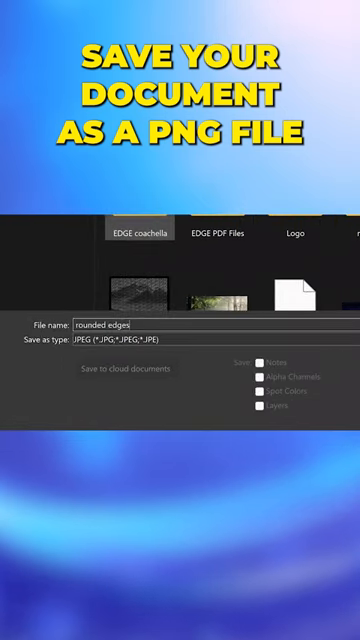
left_click(120, 340)
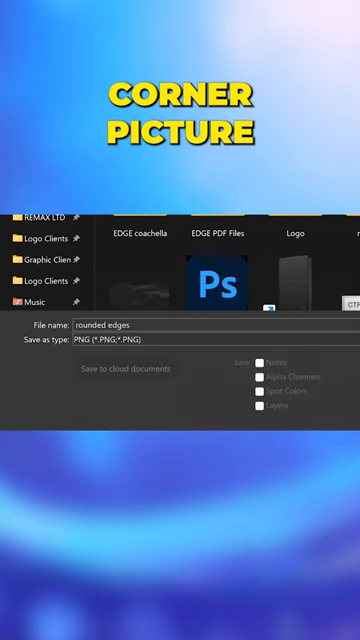